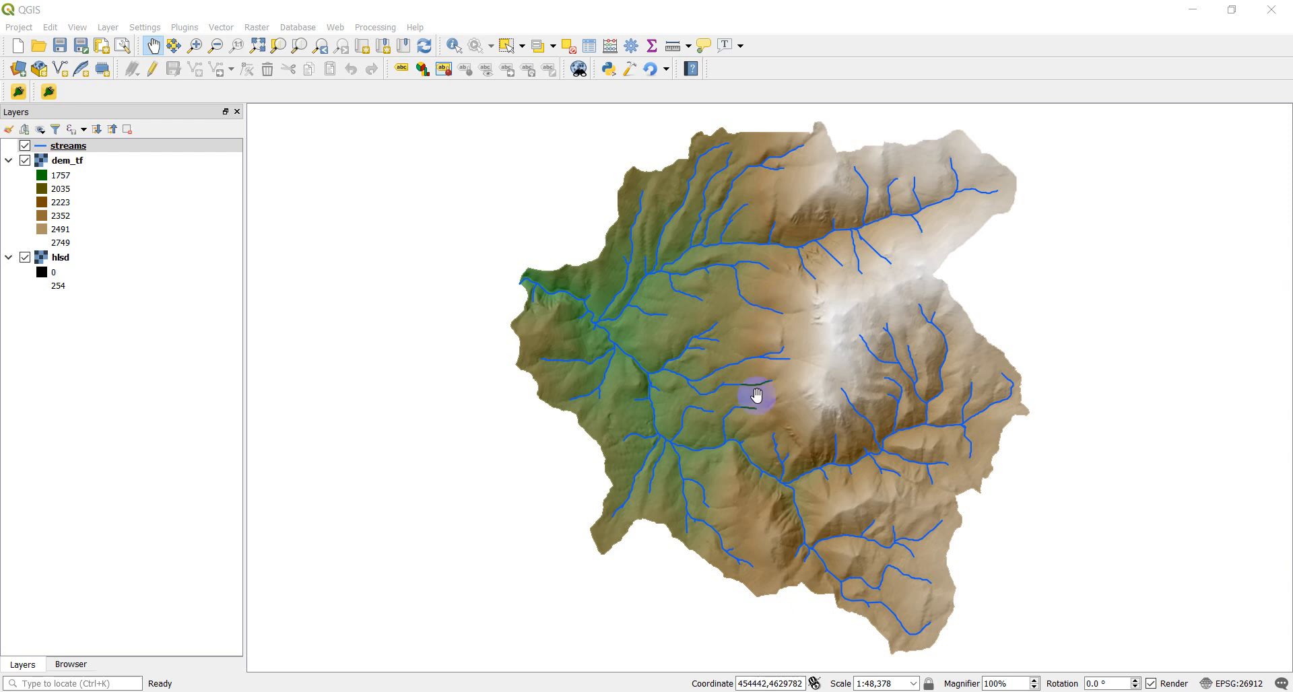
mouse_move(507, 311)
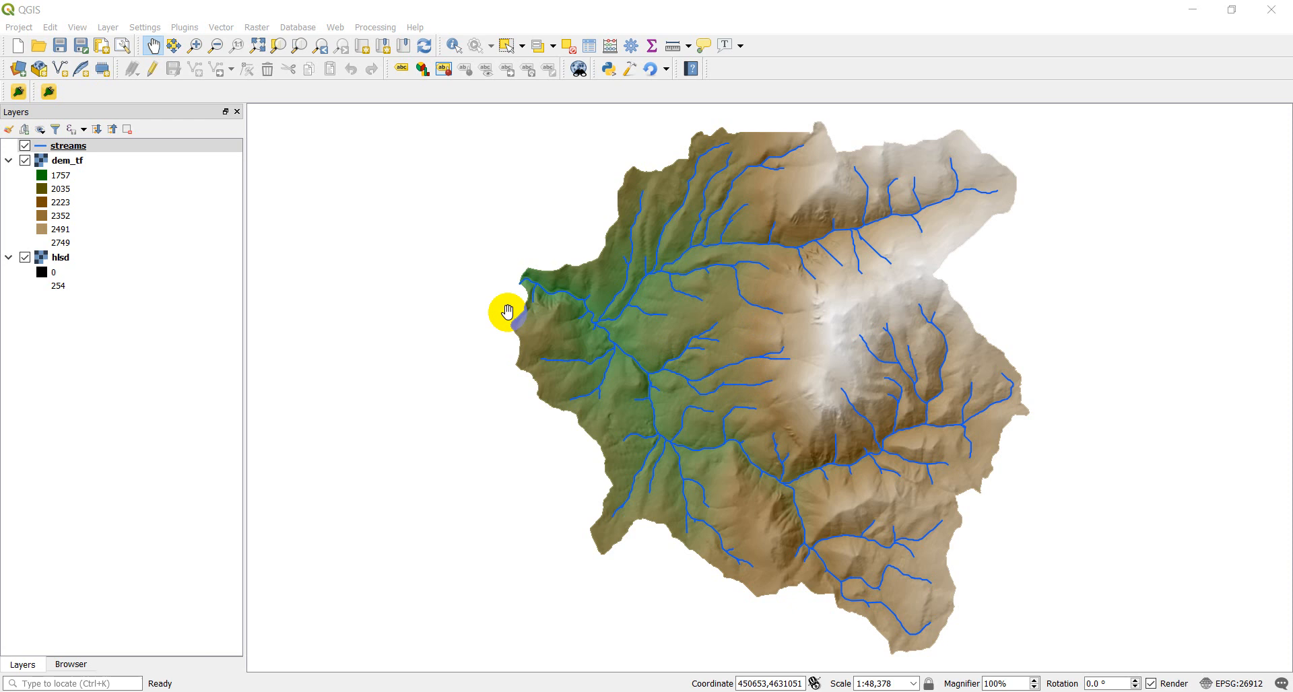
mouse_move(494, 300)
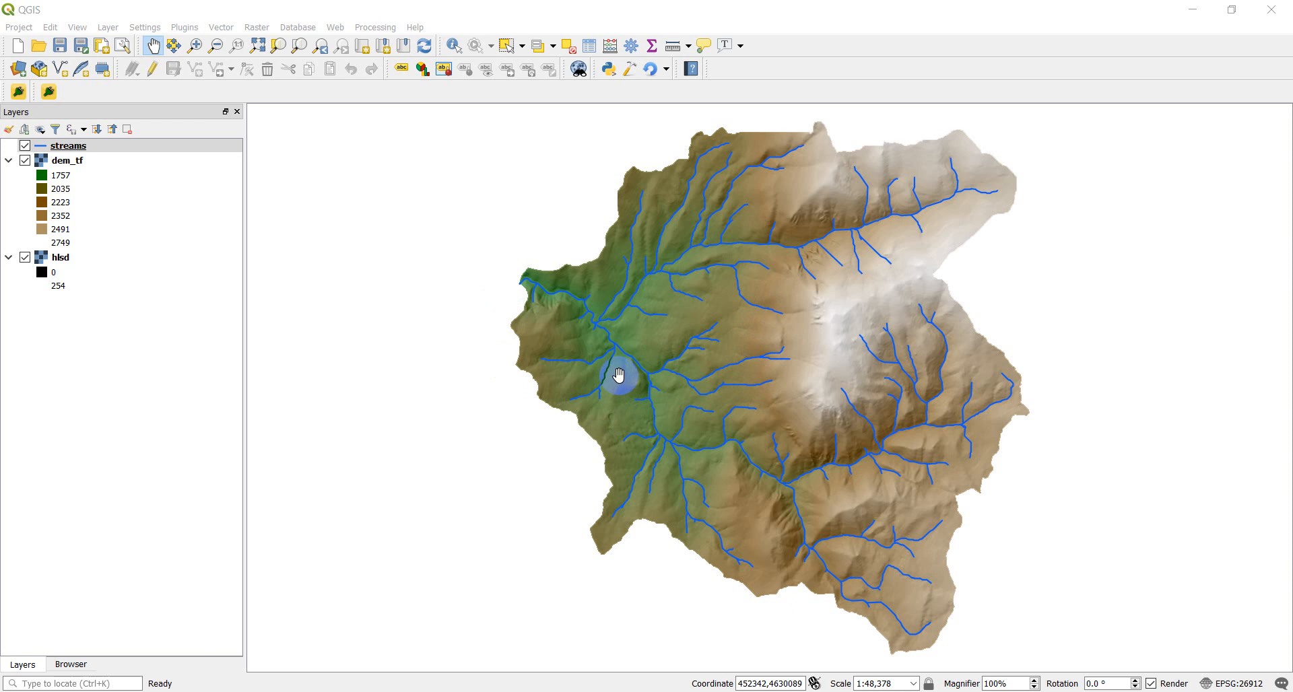
mouse_move(714, 326)
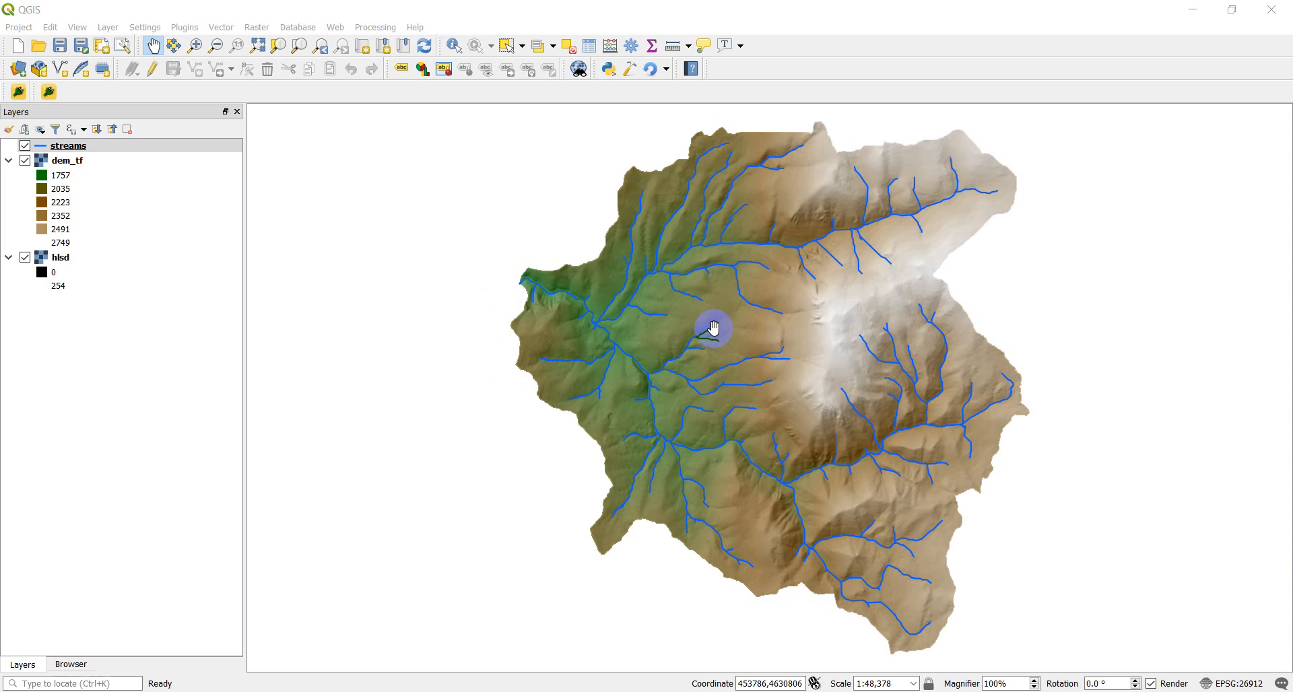
mouse_move(714, 319)
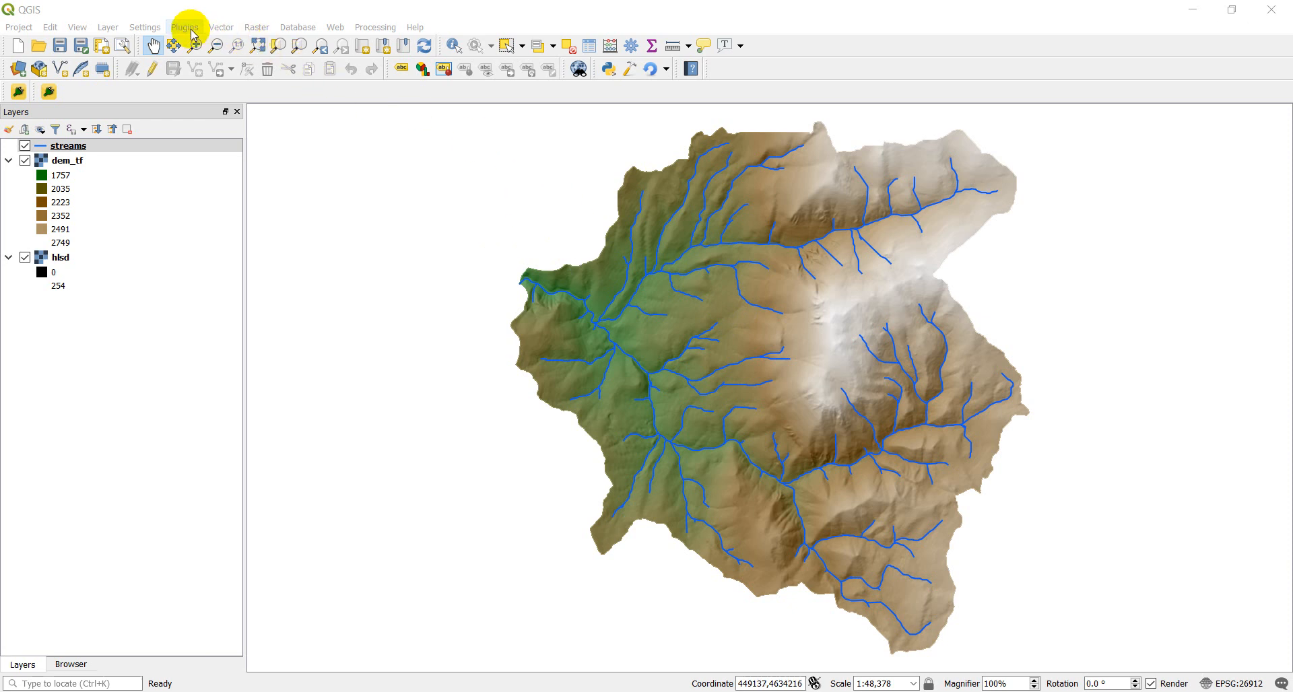
Step: Launch Buffer Clip from Plugins with streams input, buffer distance 20 and dem_tf as the raster
left_click(185, 27)
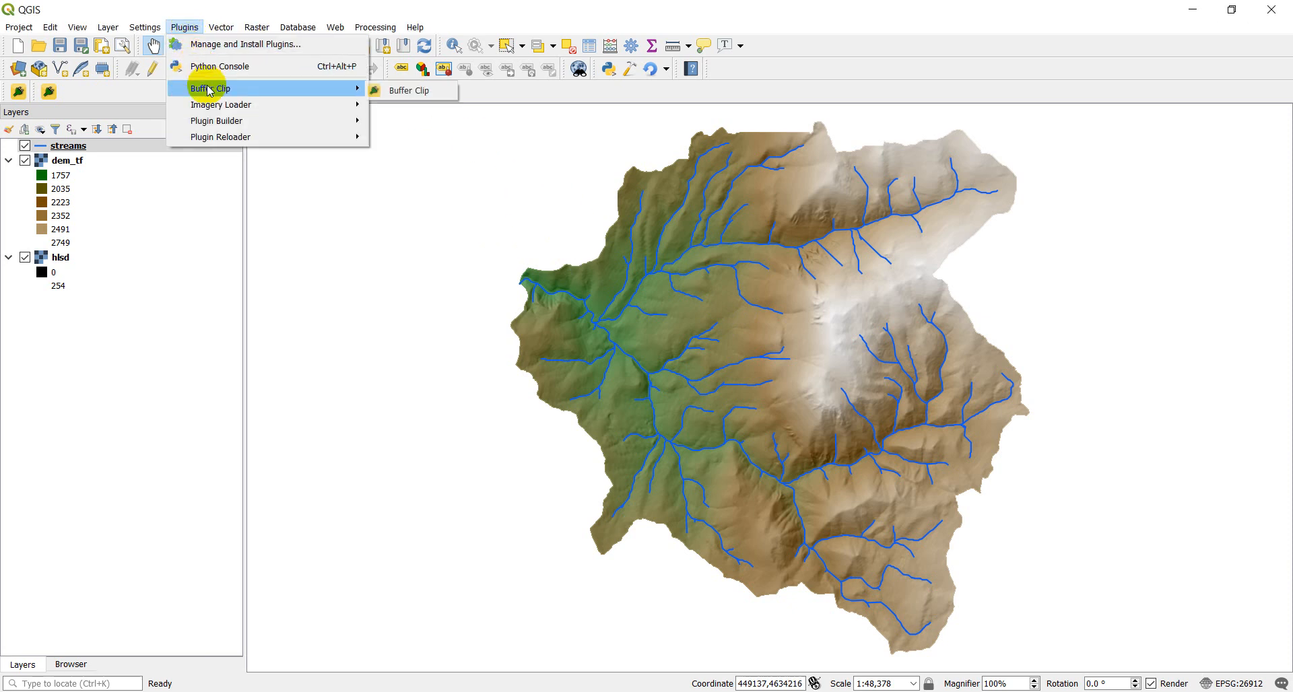
left_click(409, 90)
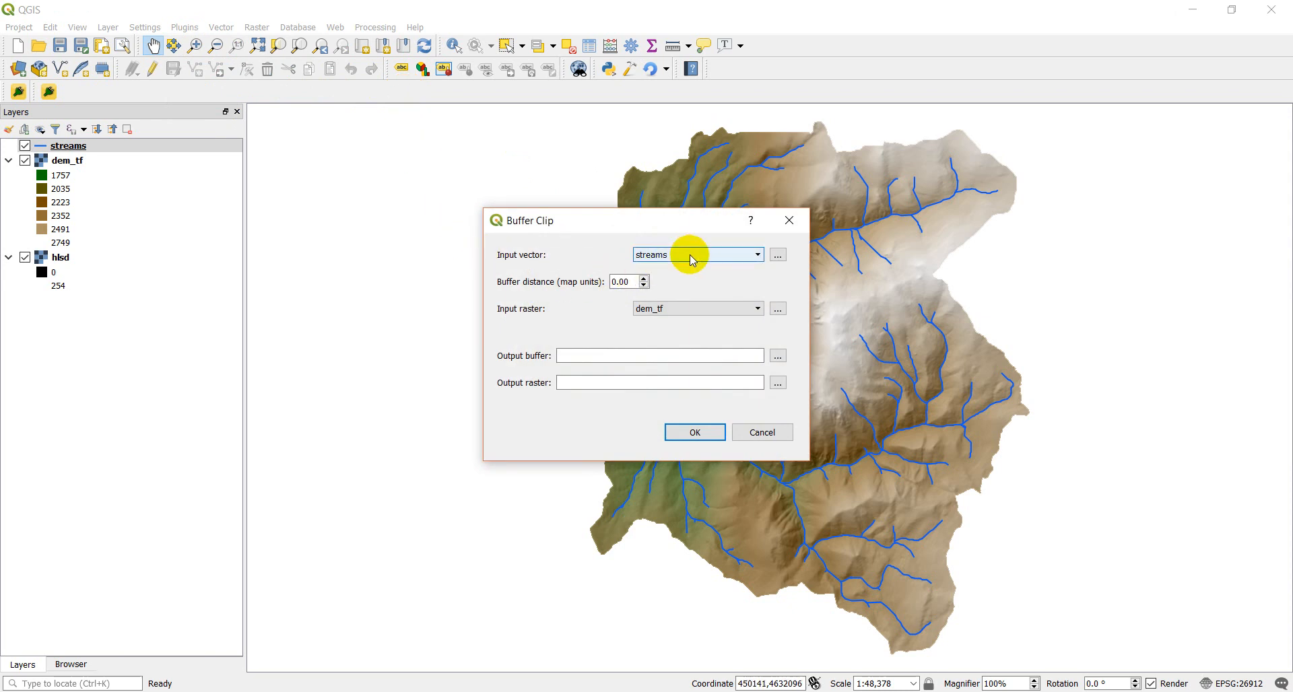
left_click(623, 282)
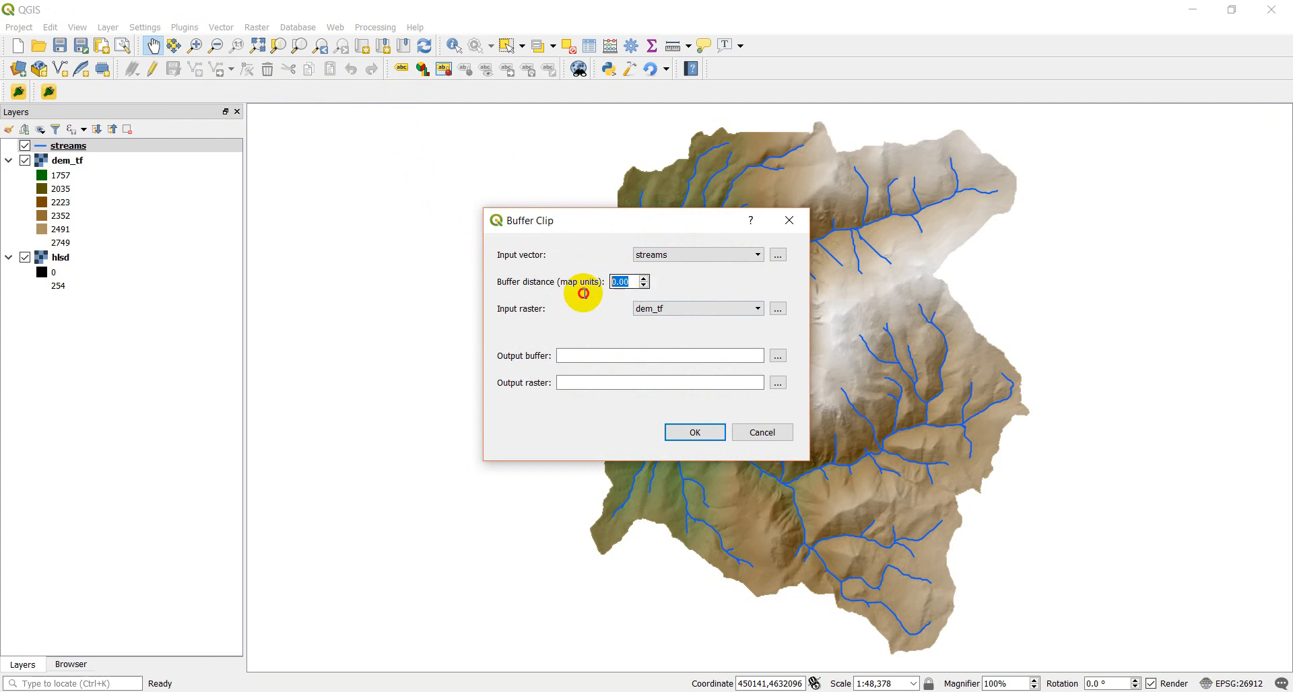
type("20")
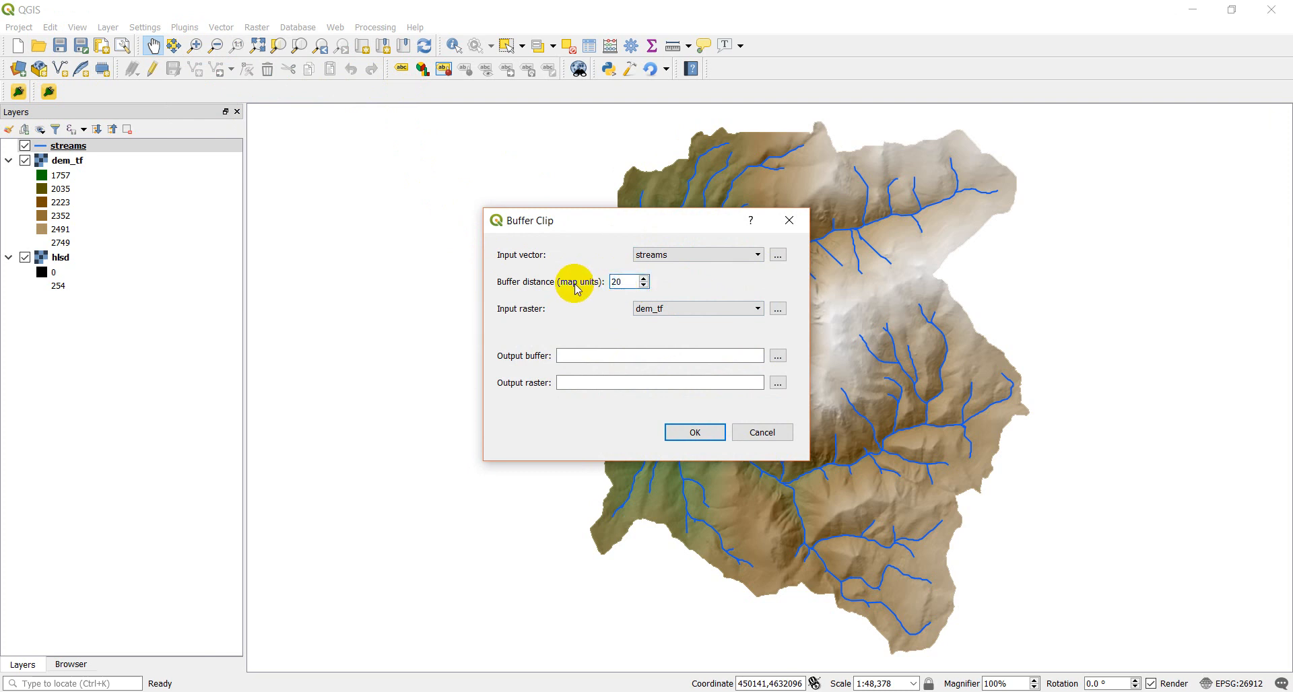
left_click(696, 309)
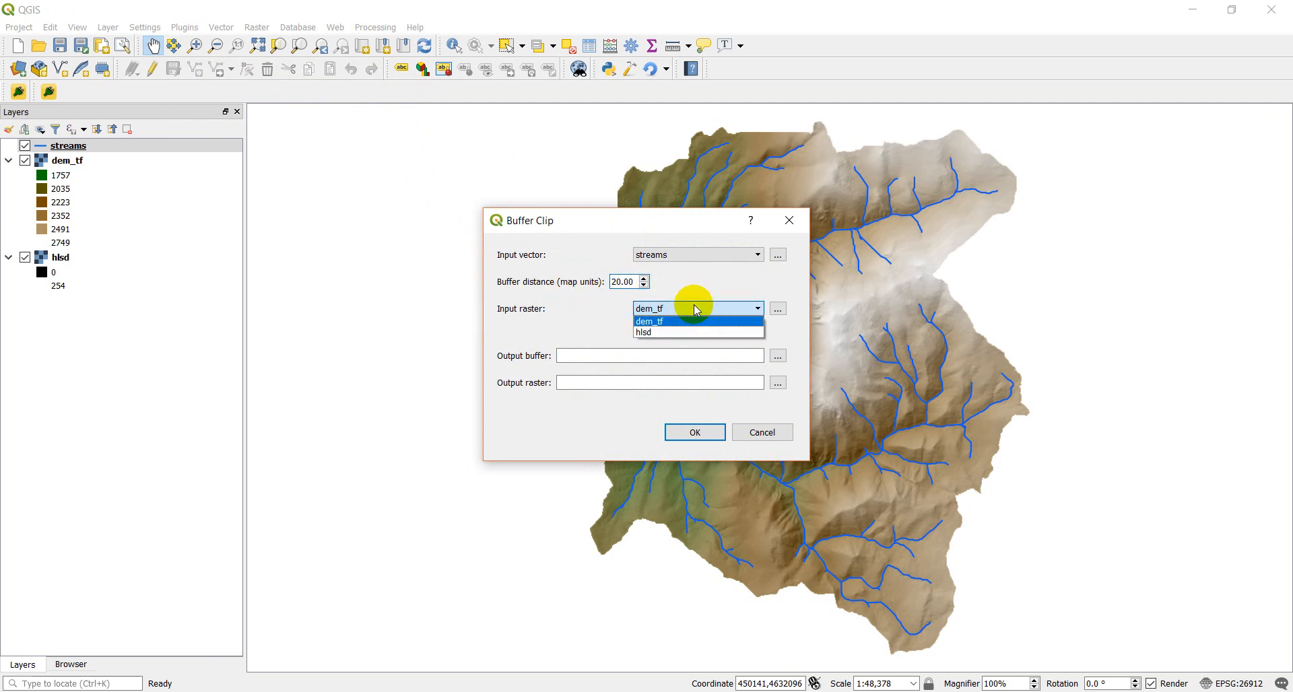
left_click(650, 320)
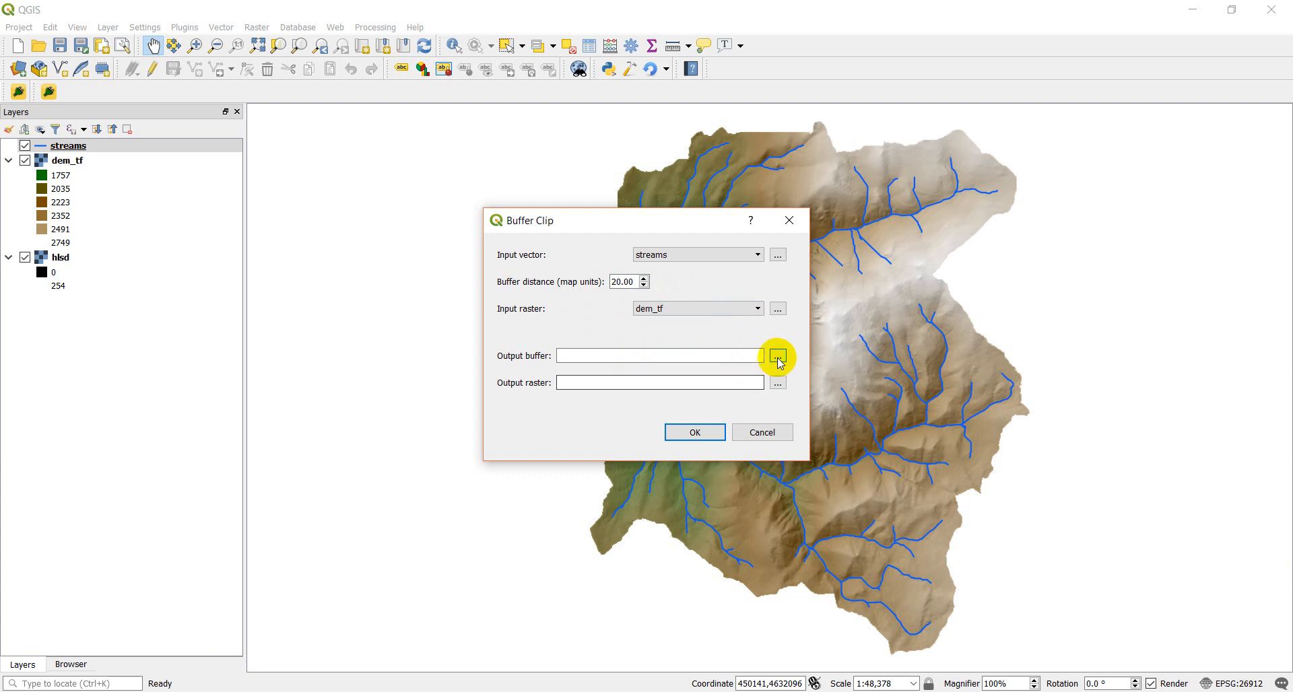
Step: Save the output buffer as test.shp in C:/temp/outputs
left_click(776, 356)
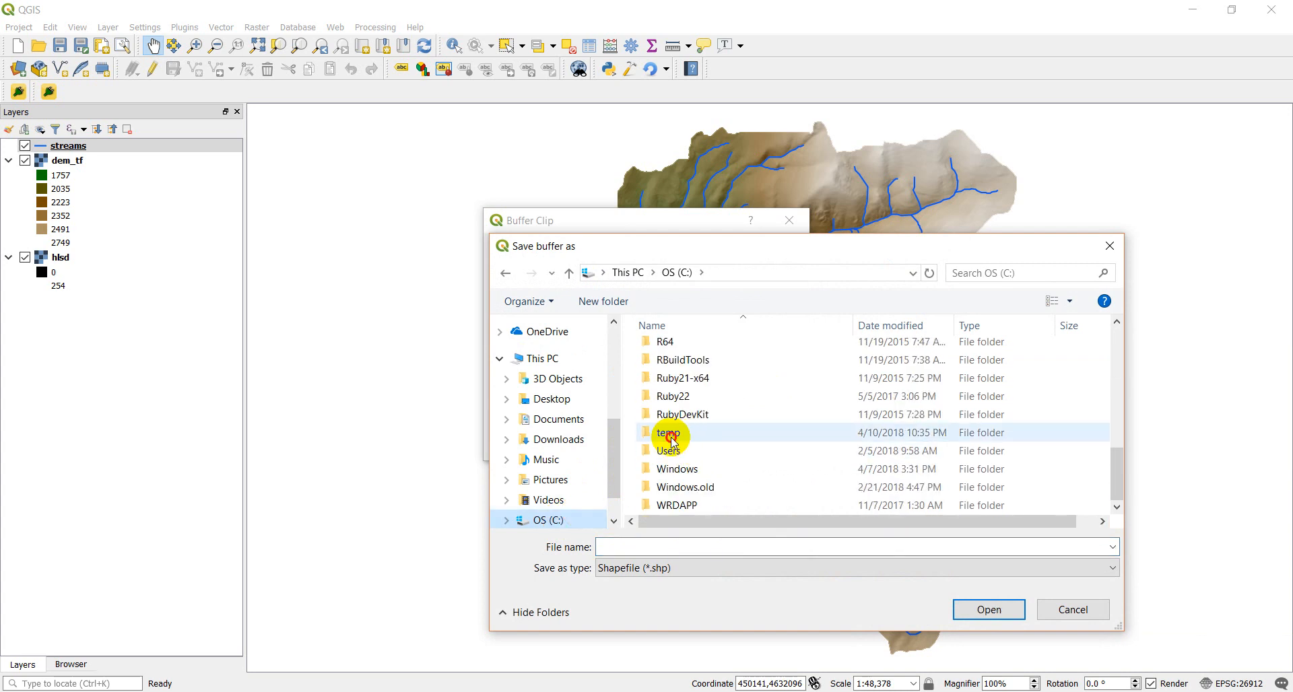
double_click(670, 433)
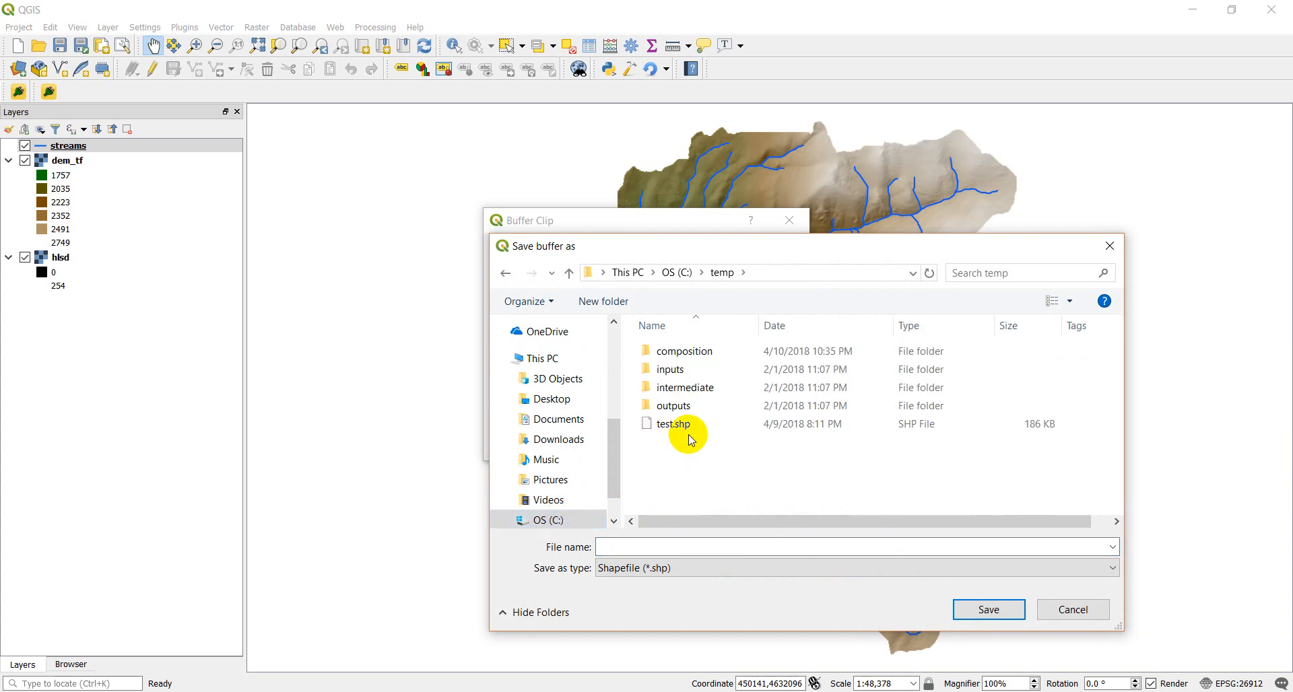
left_click(674, 405)
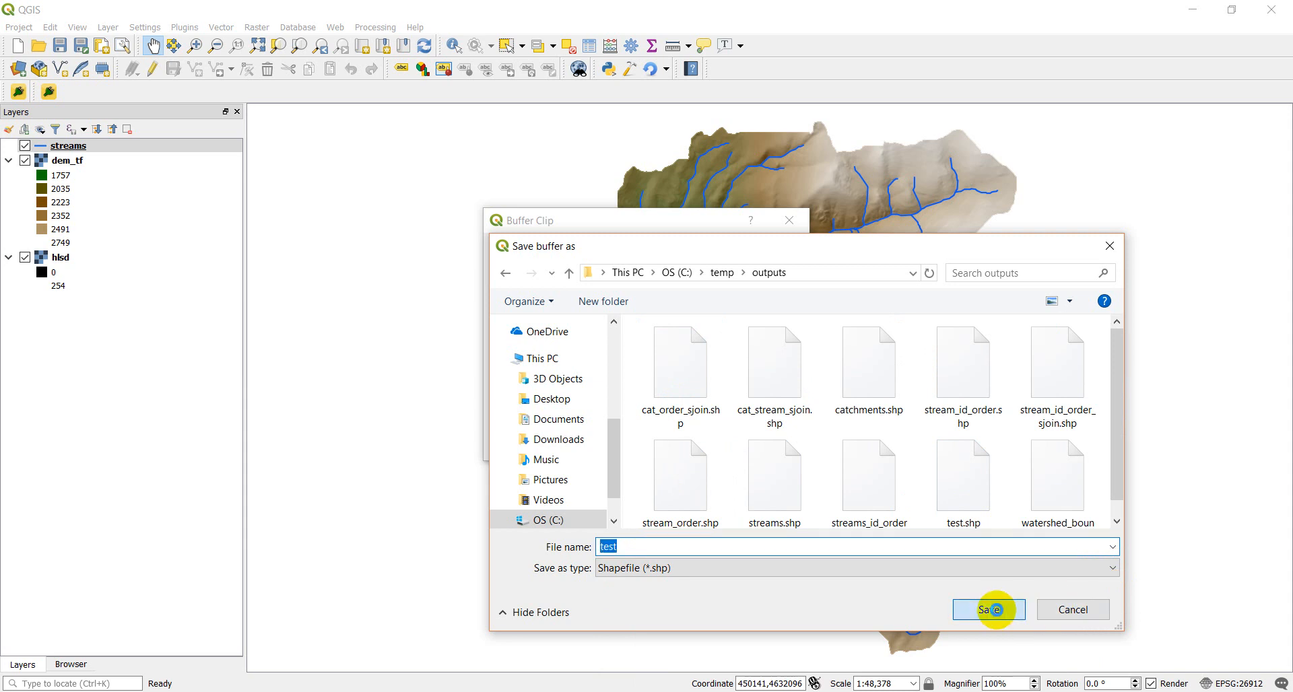
left_click(988, 609)
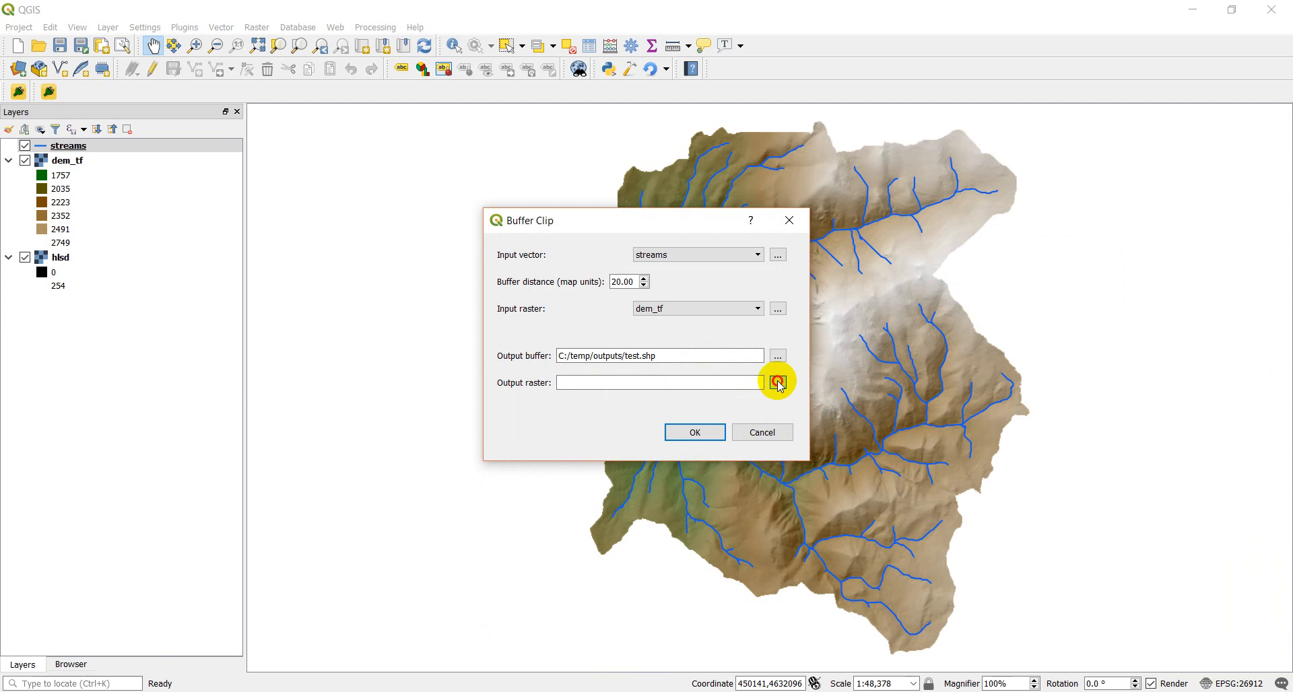
Step: Save the output raster as test.tif in C:/temp/outputs
left_click(776, 383)
type("test")
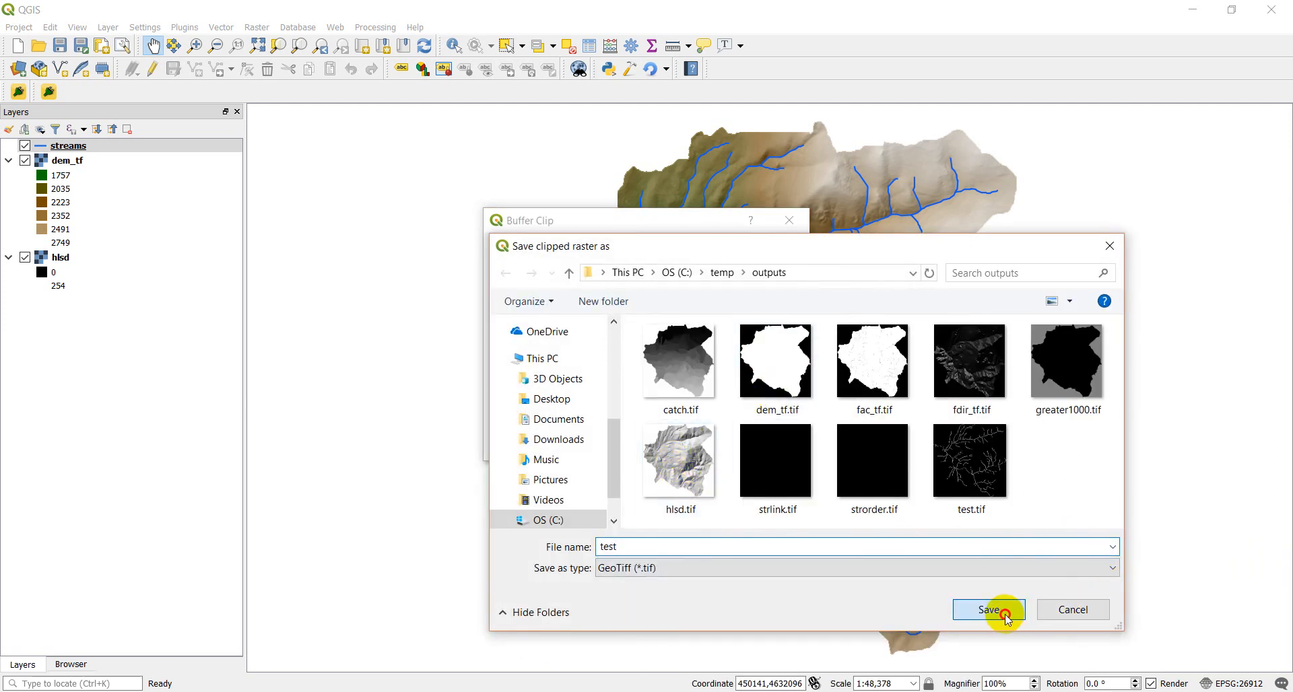
left_click(988, 610)
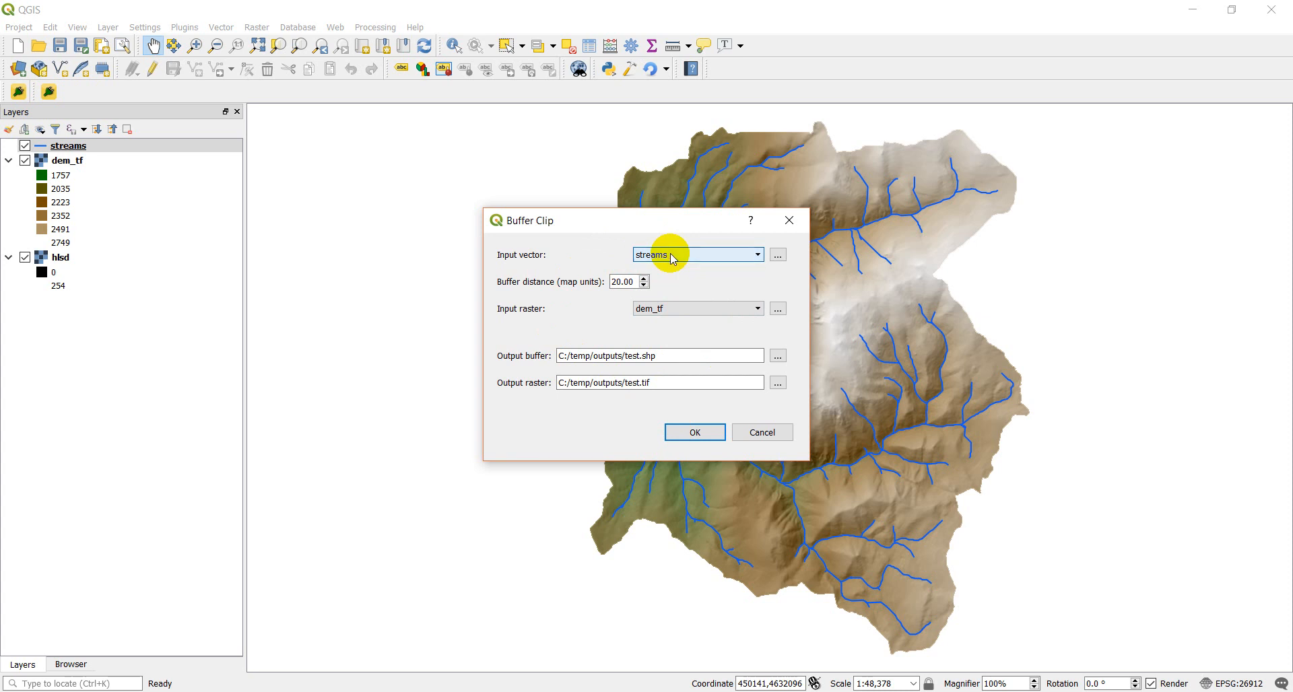
Step: Run Buffer Clip so the clipped test raster and test buffer layers appear on the map
left_click(697, 309)
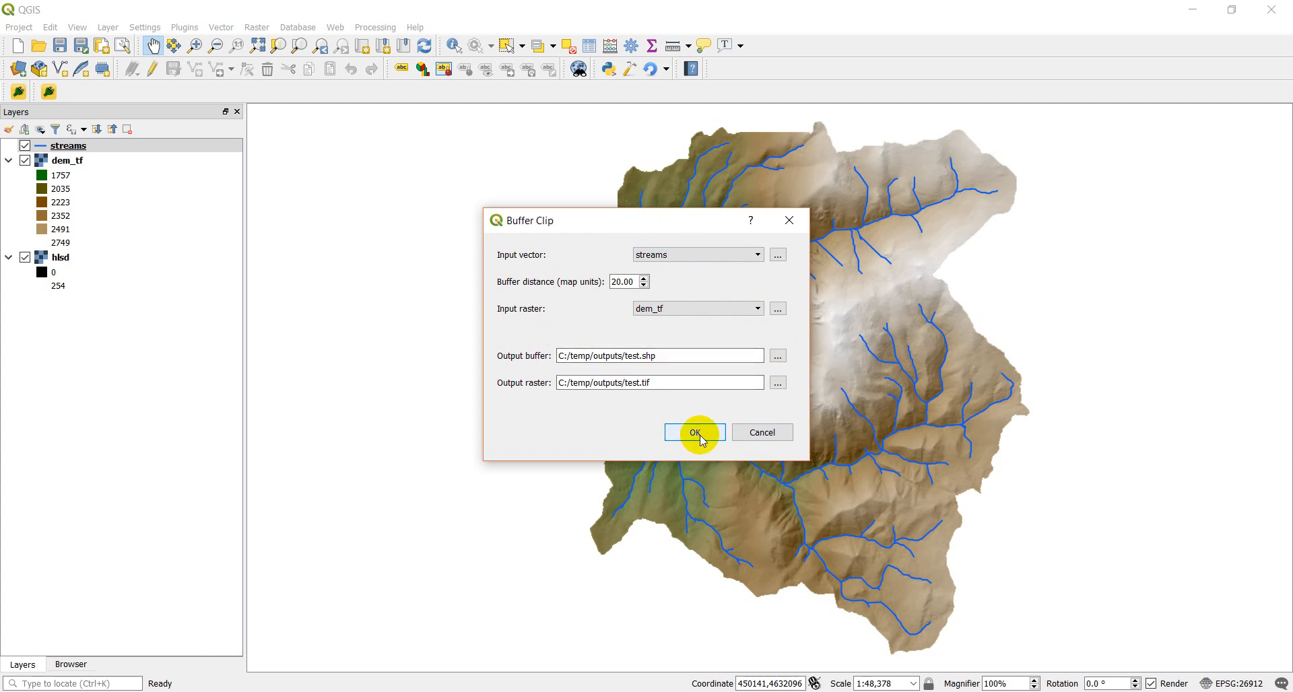
left_click(692, 432)
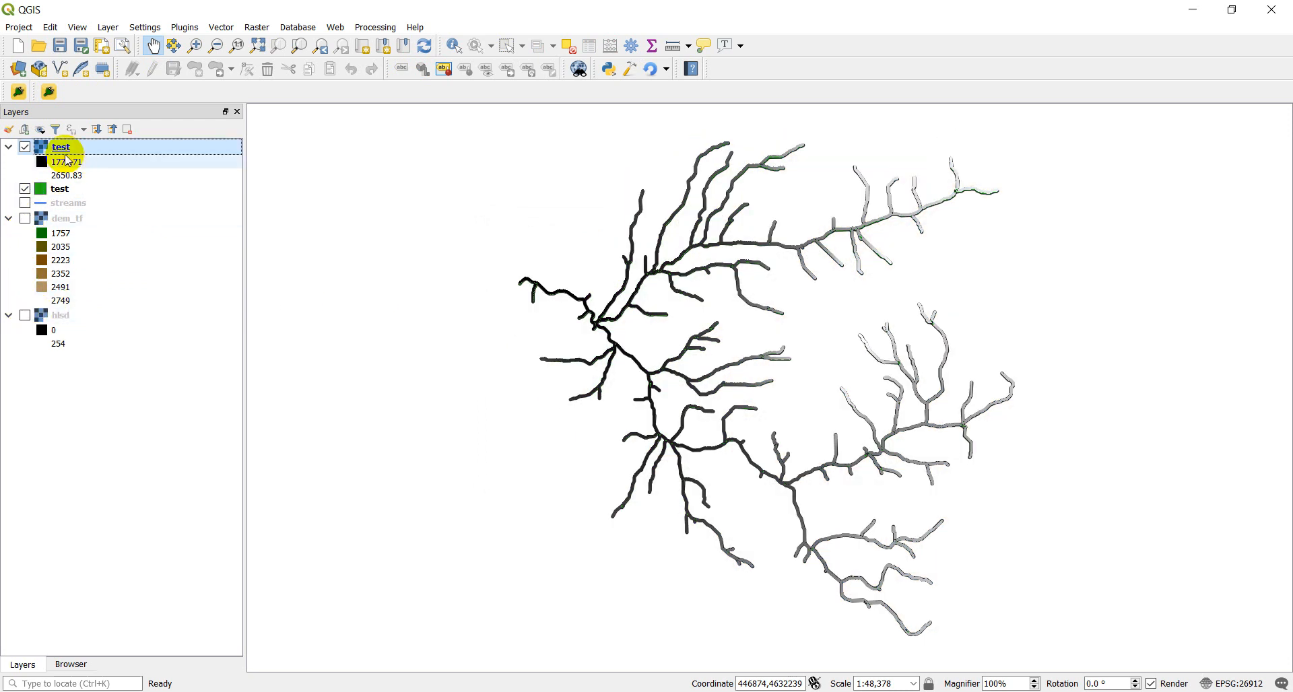
Step: Toggle the clipped test layers off and restore streams over dem_tf with the hlsd hillshade on
left_click(24, 146)
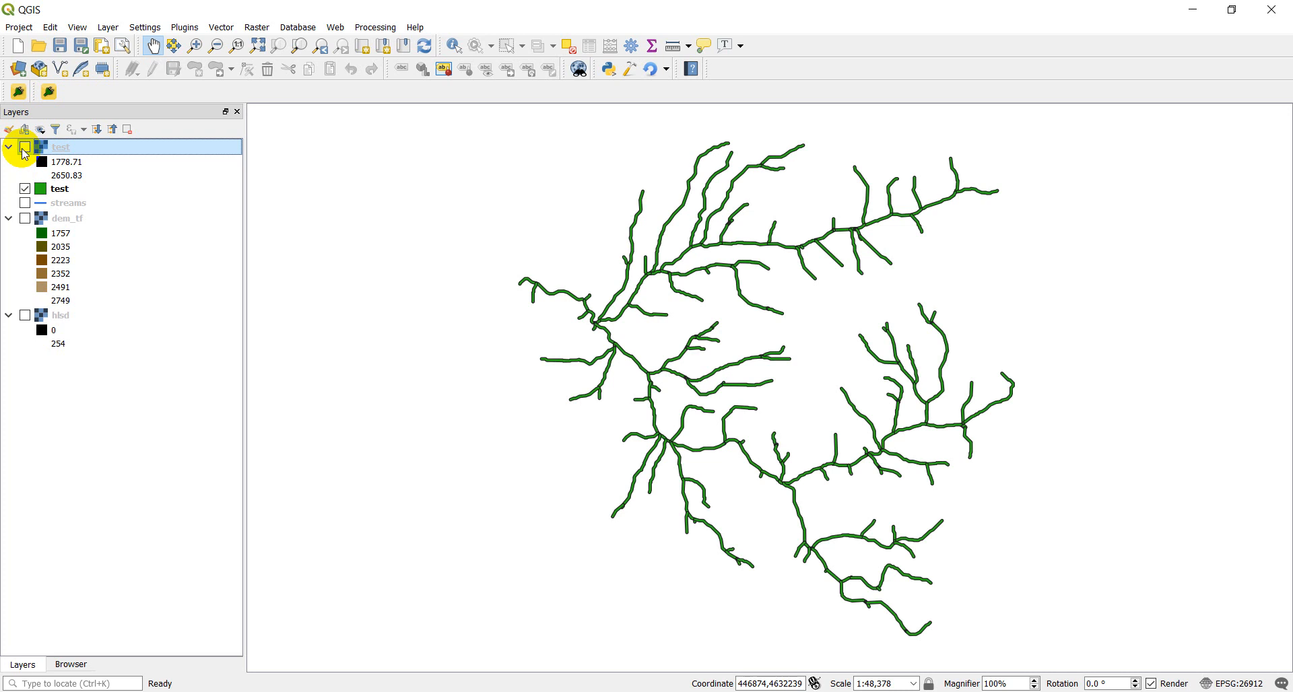
left_click(24, 147)
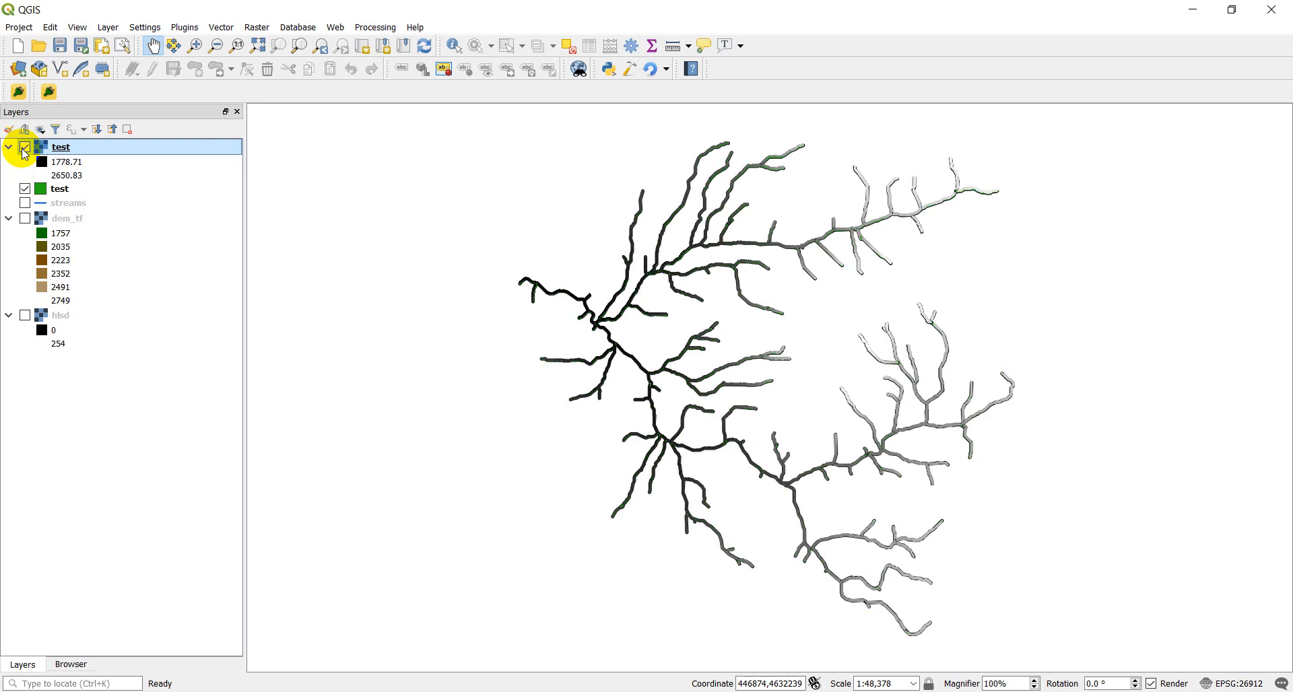
left_click(606, 314)
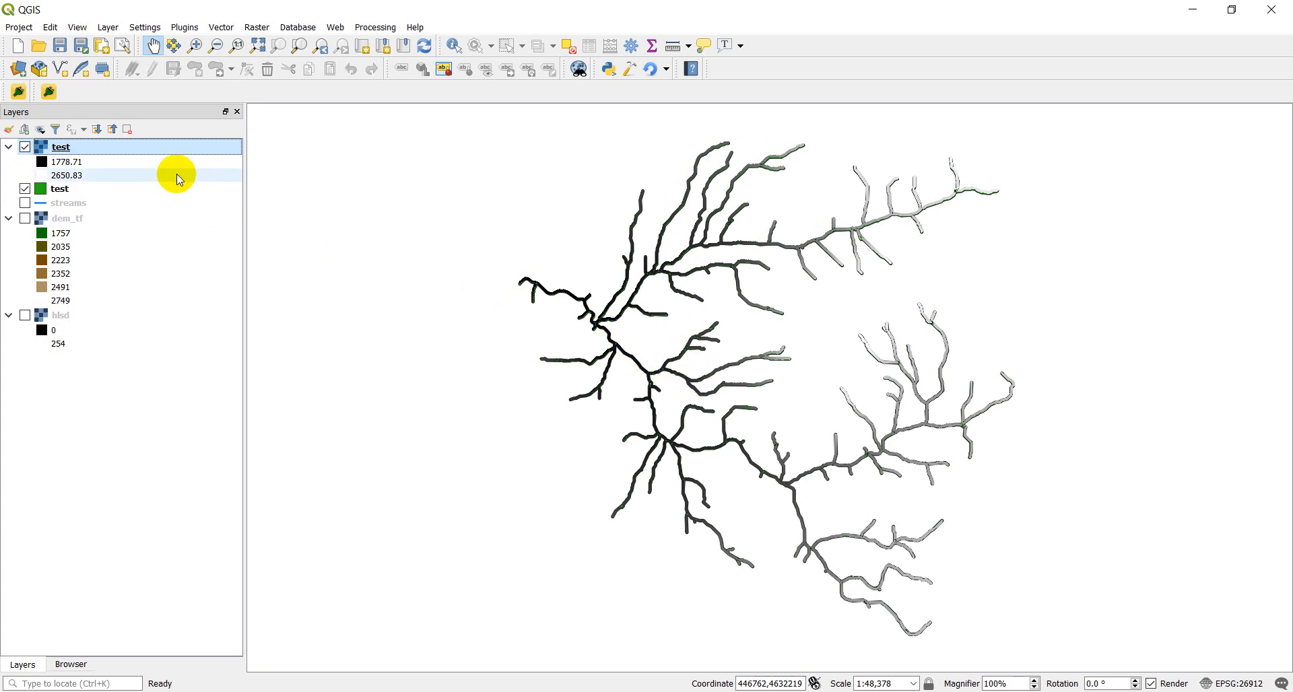
mouse_move(27, 157)
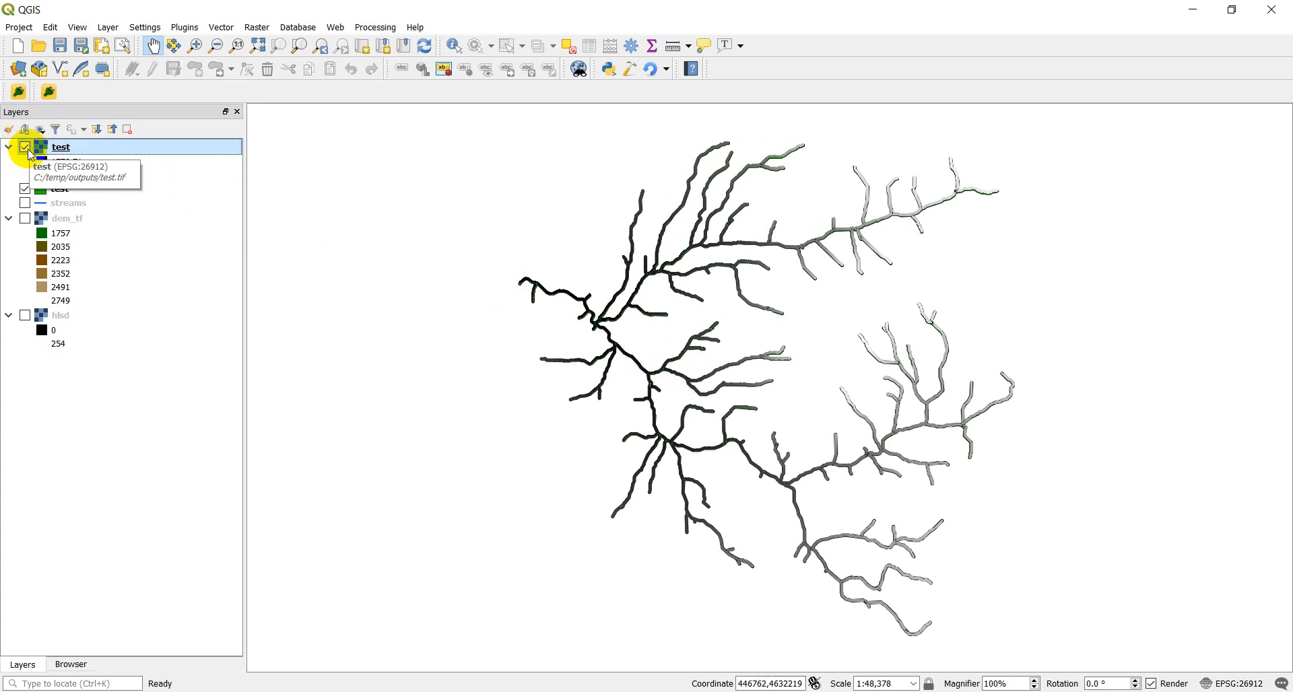
left_click(24, 147)
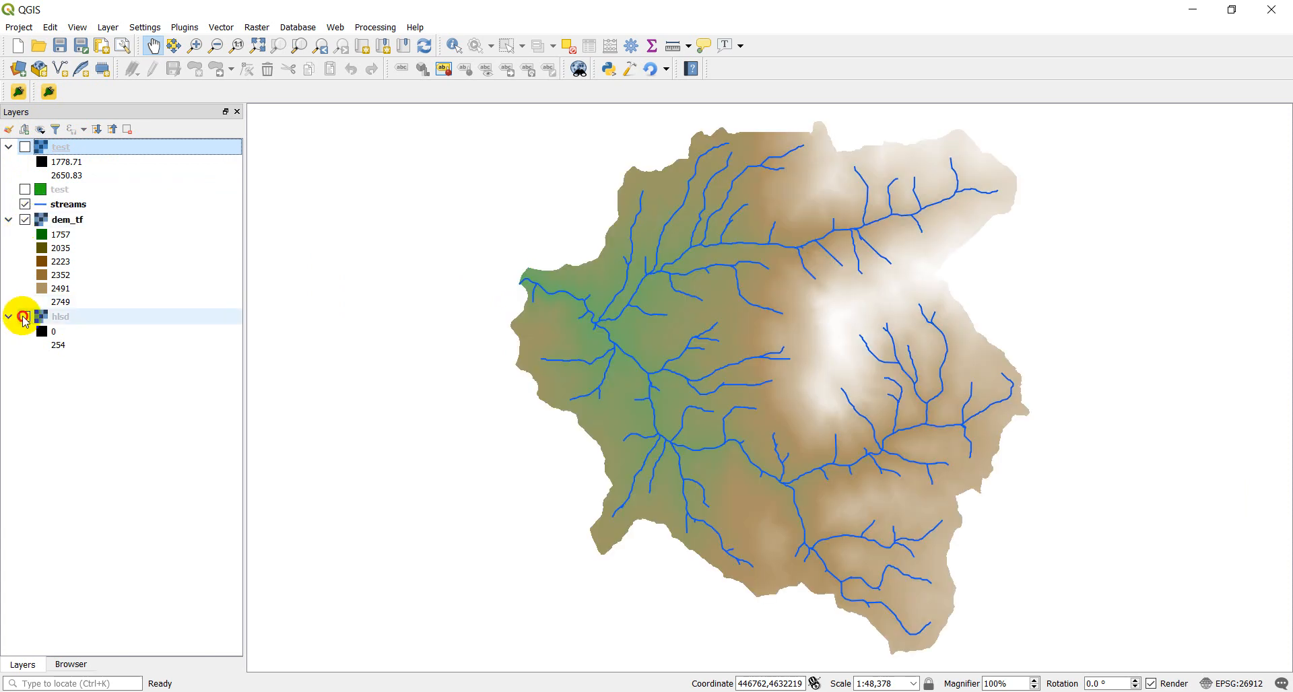
left_click(24, 317)
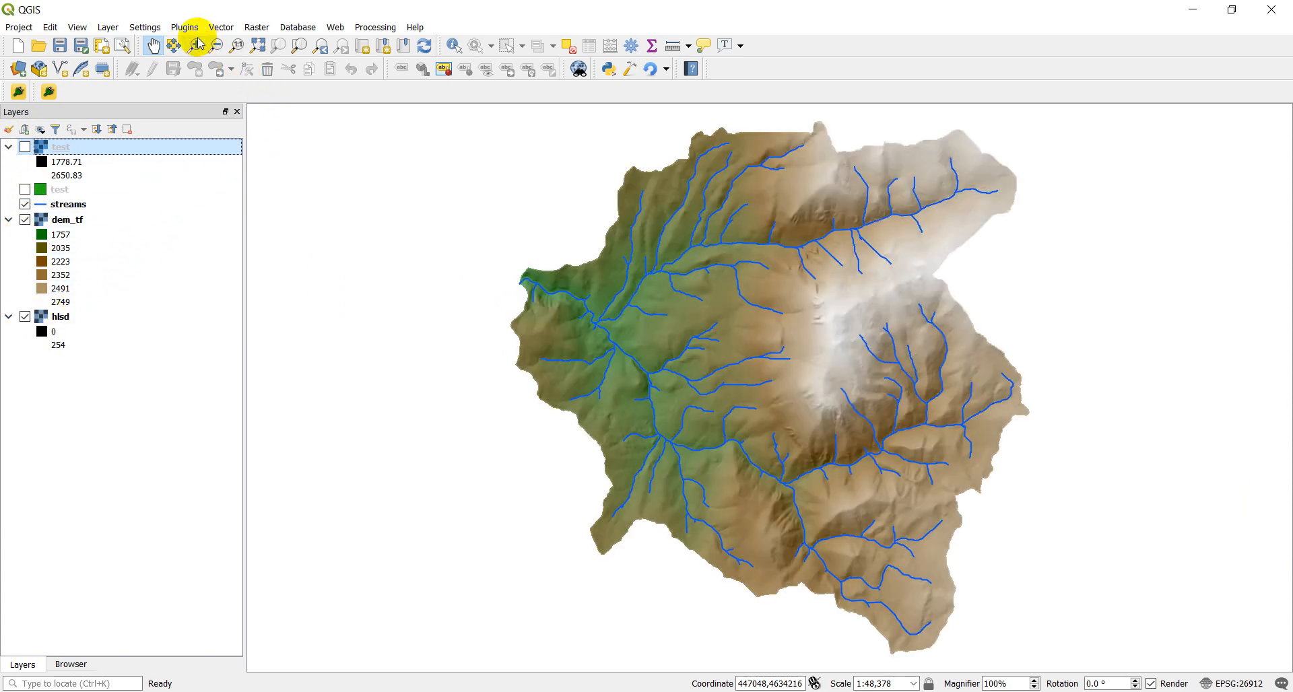
Step: Accept Imagery Loader with Google, ESRI and Bing satellite imagery ticked
left_click(185, 27)
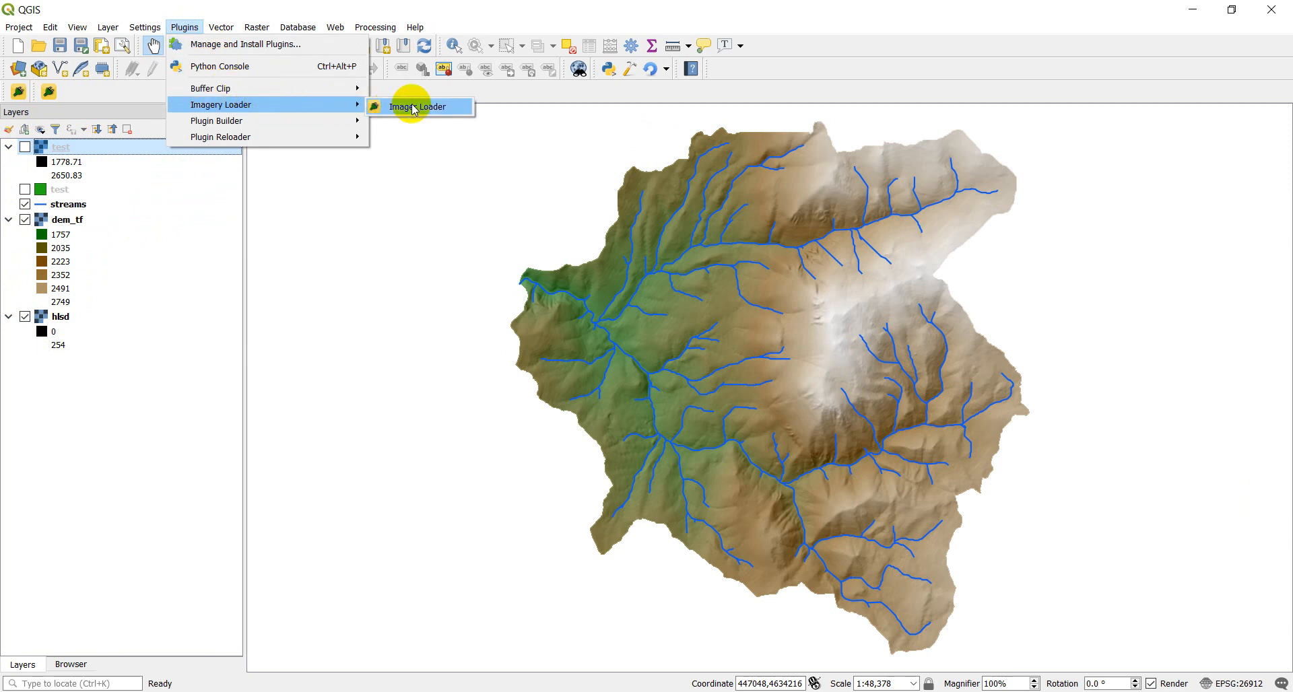
left_click(420, 107)
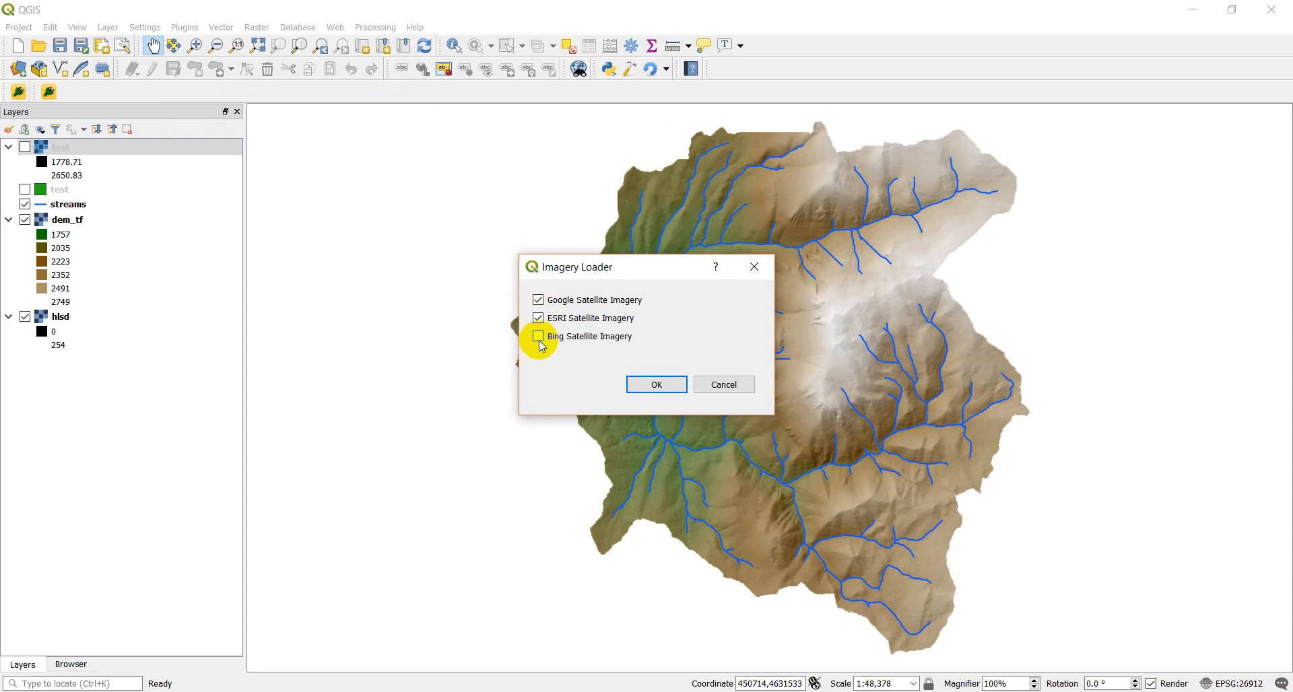
left_click(537, 337)
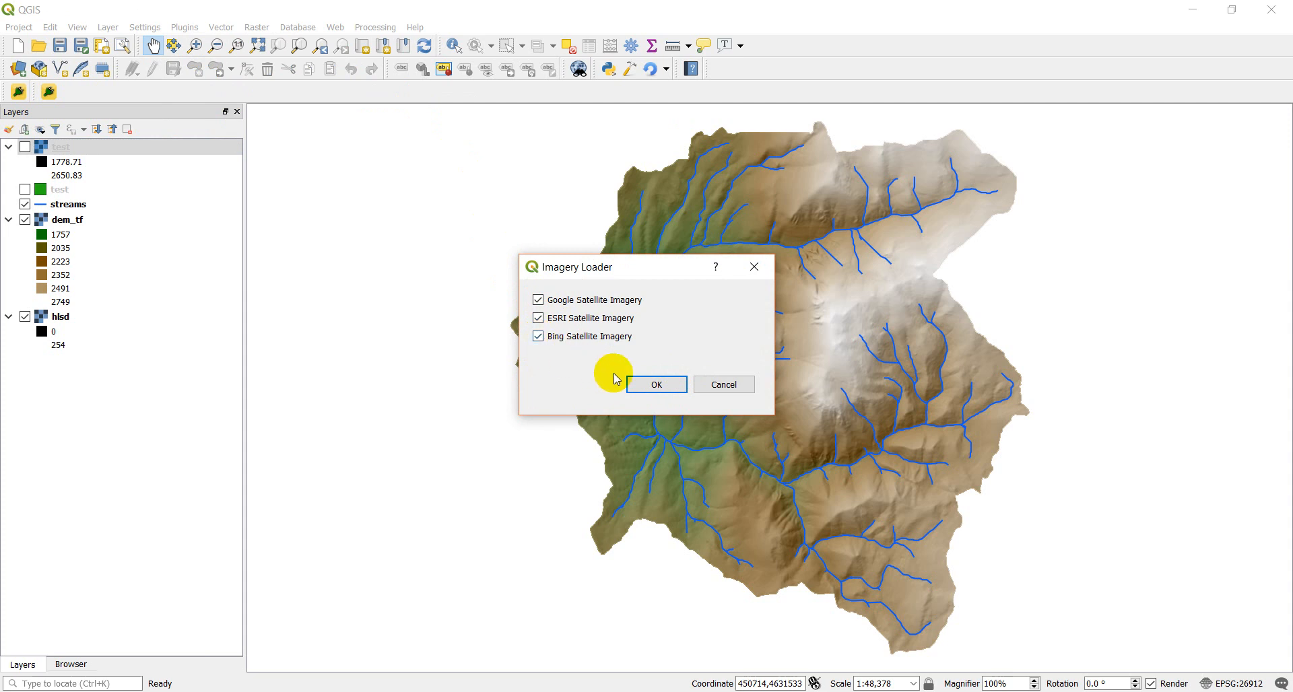
left_click(655, 384)
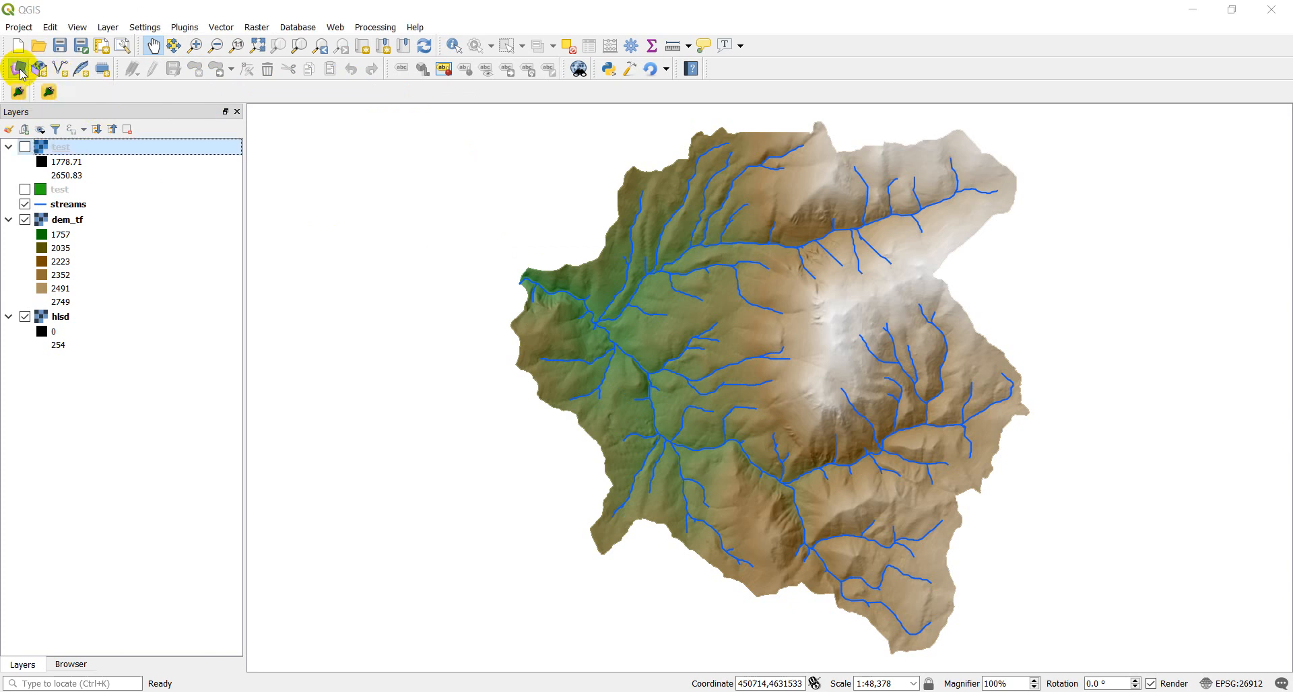
Step: Add Google Satellite from XYZ Tiles in the Data Source Manager as a basemap layer
left_click(19, 69)
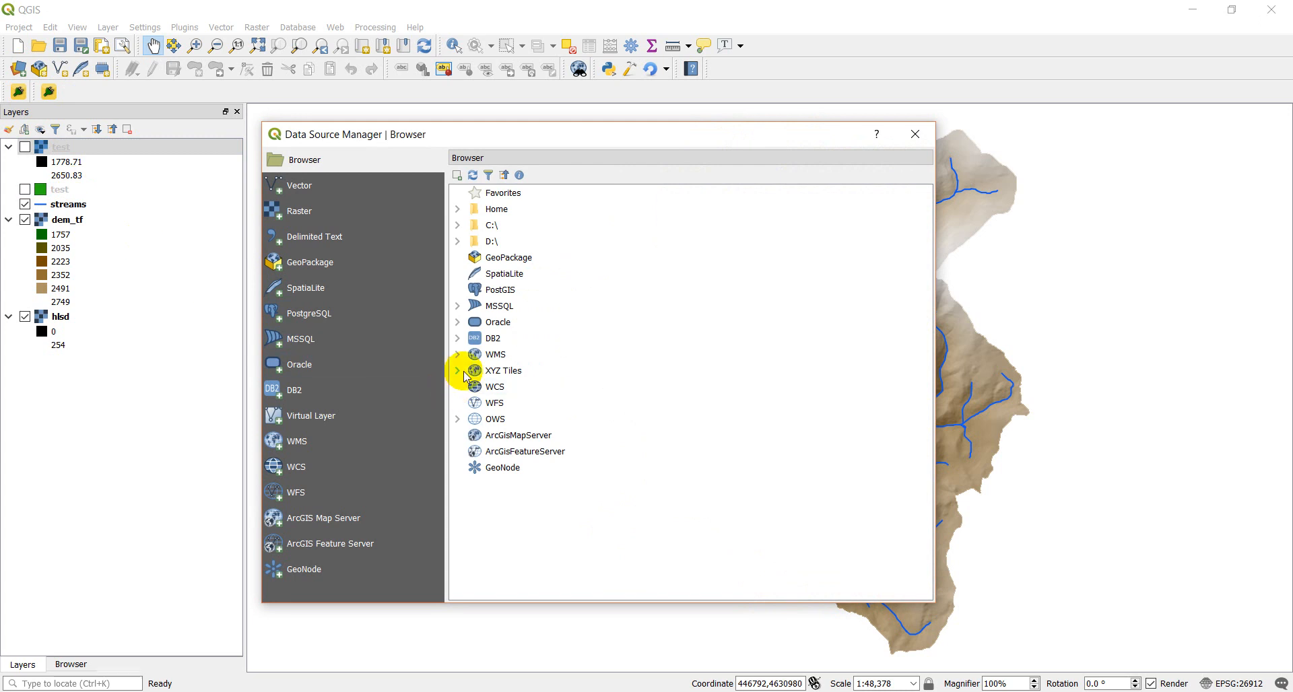
left_click(458, 370)
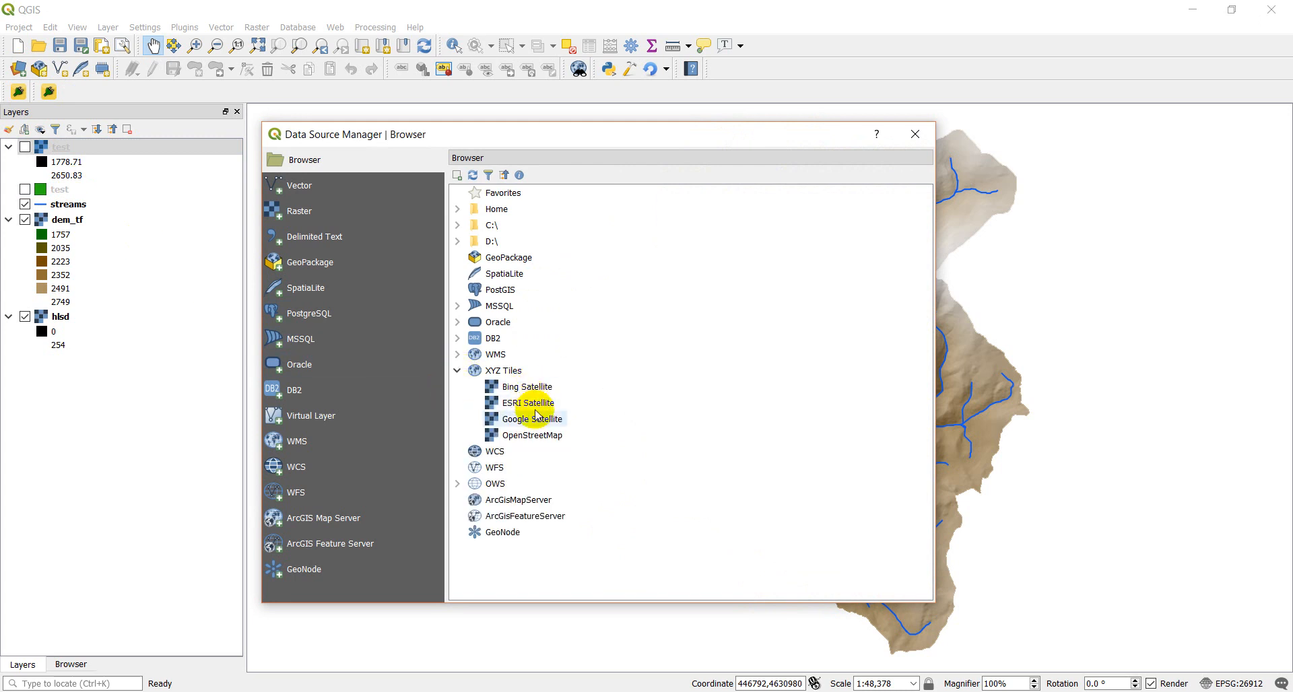
double_click(532, 419)
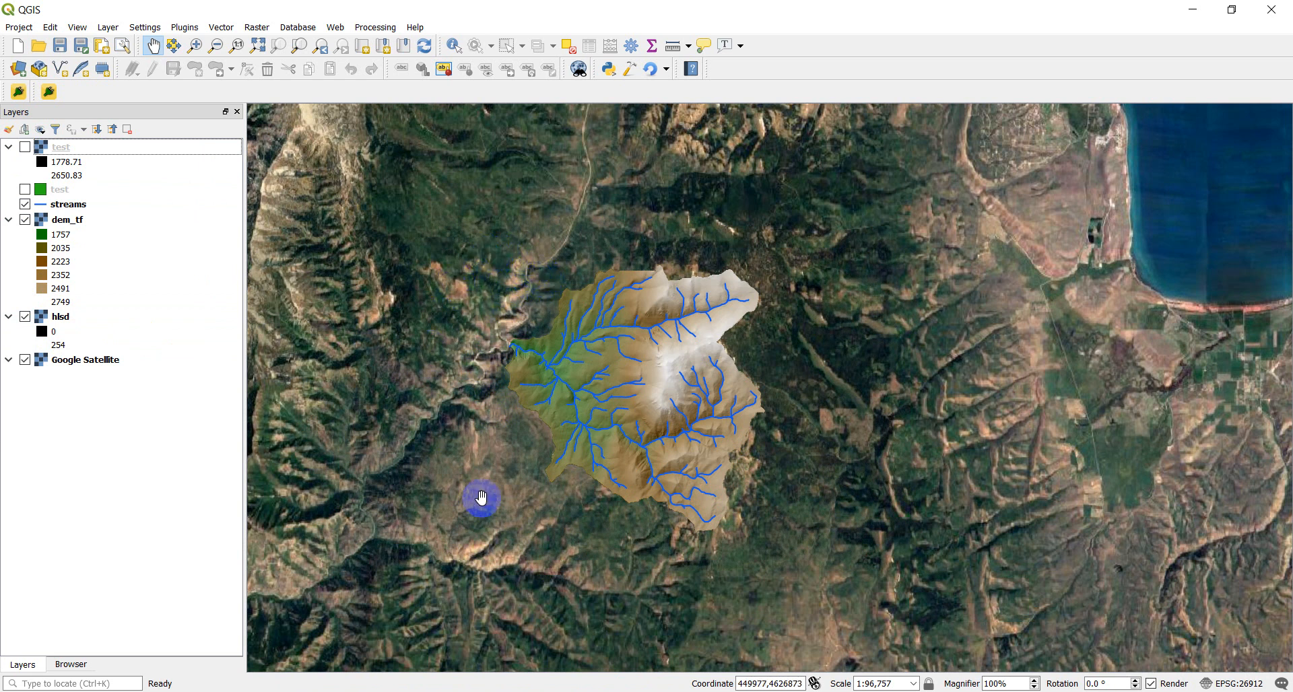
mouse_move(846, 466)
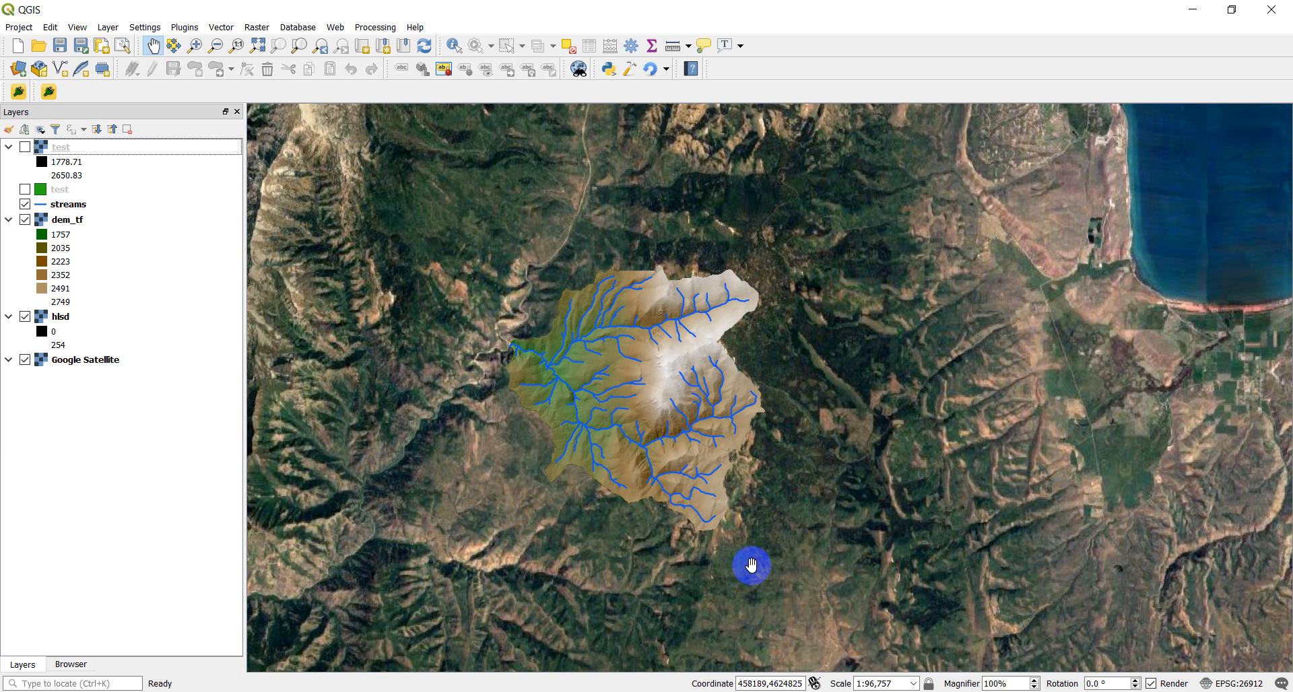
mouse_move(711, 535)
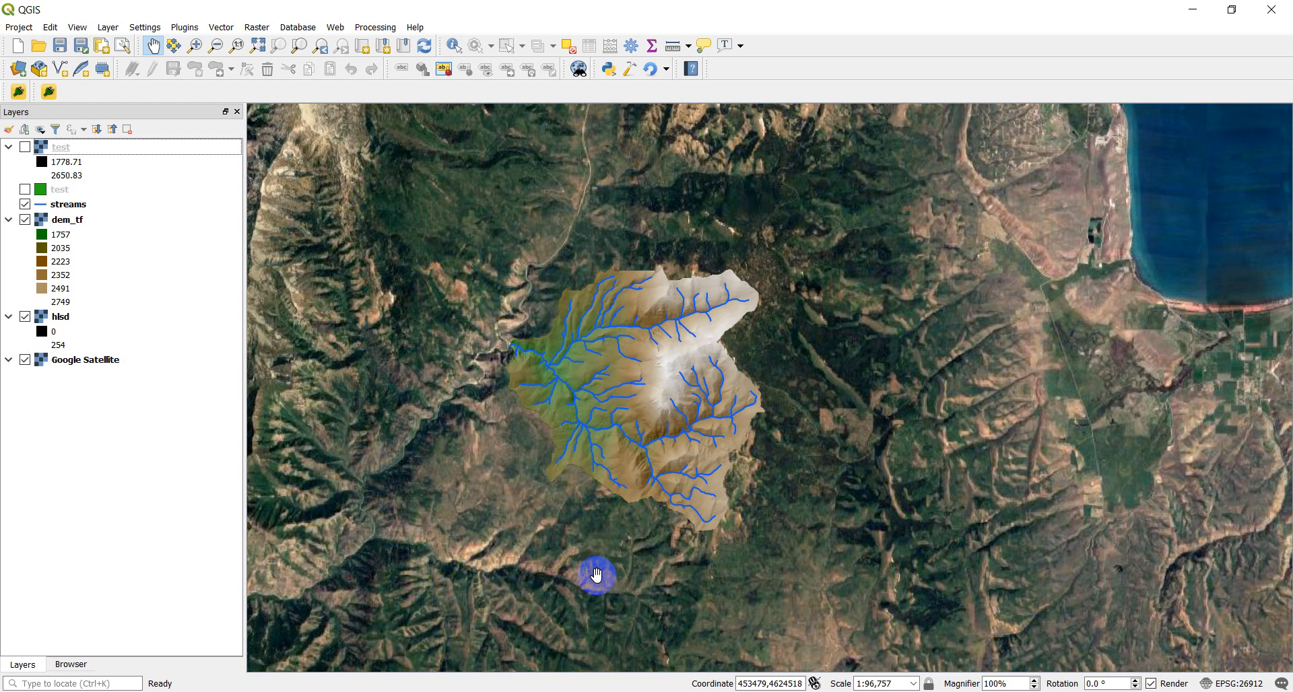
mouse_move(571, 572)
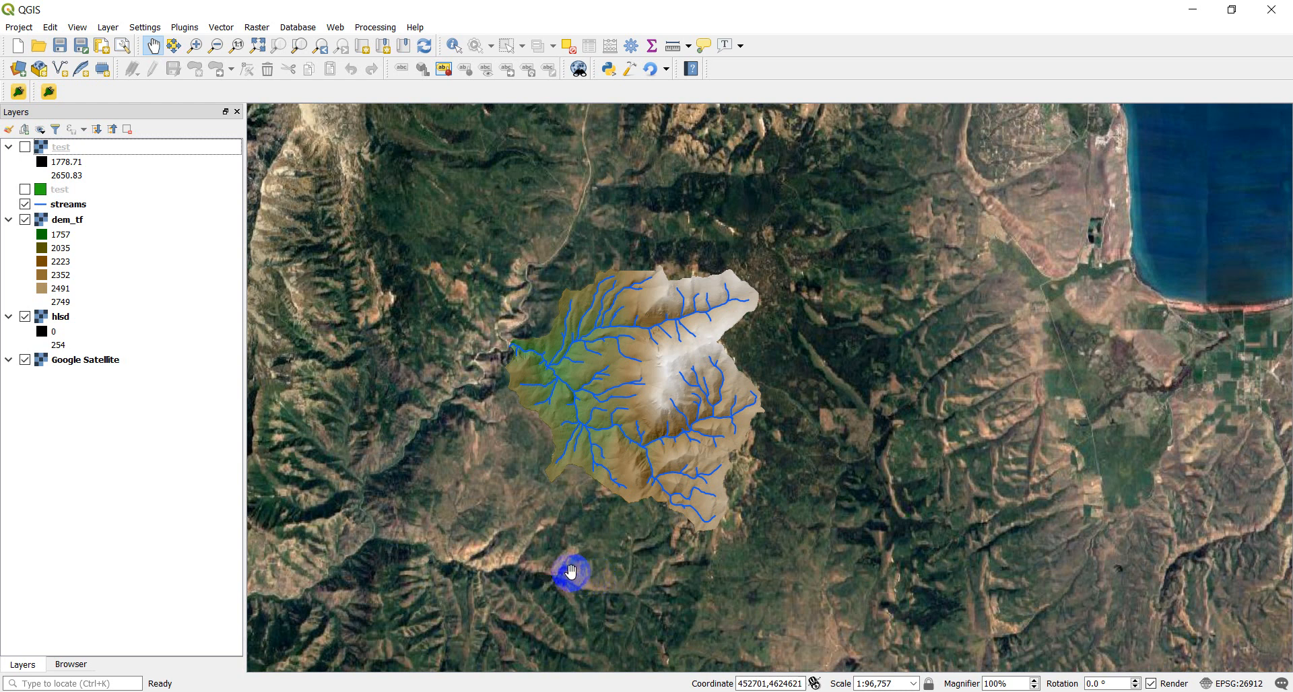